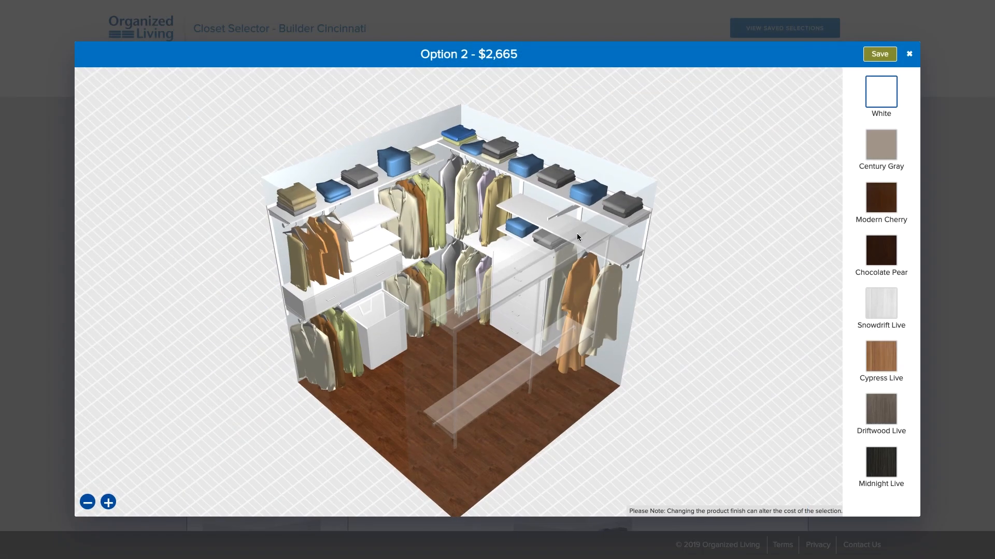
Step: Close the Option 2 3D viewer and scroll the room options list down to Bedroom 4
click(879, 144)
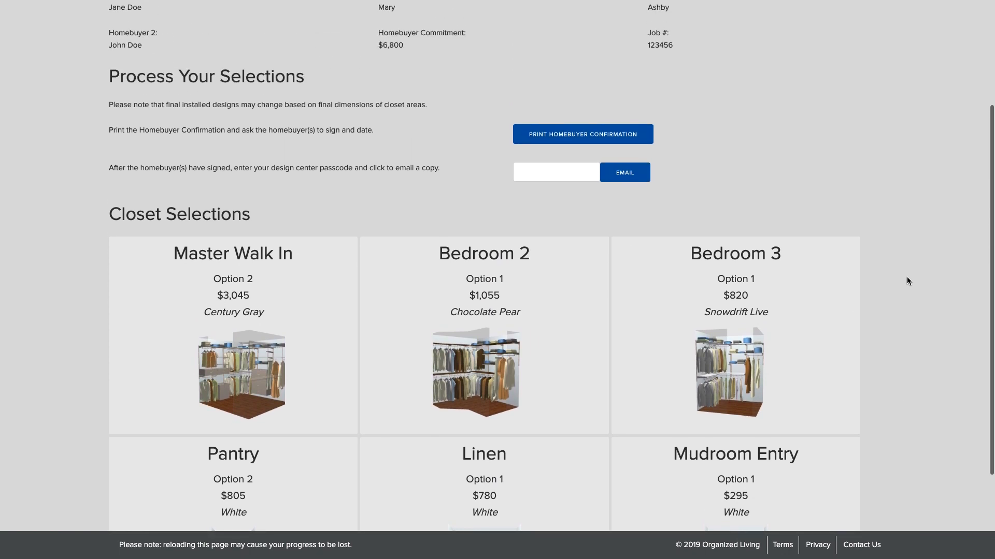
scroll(down, 3)
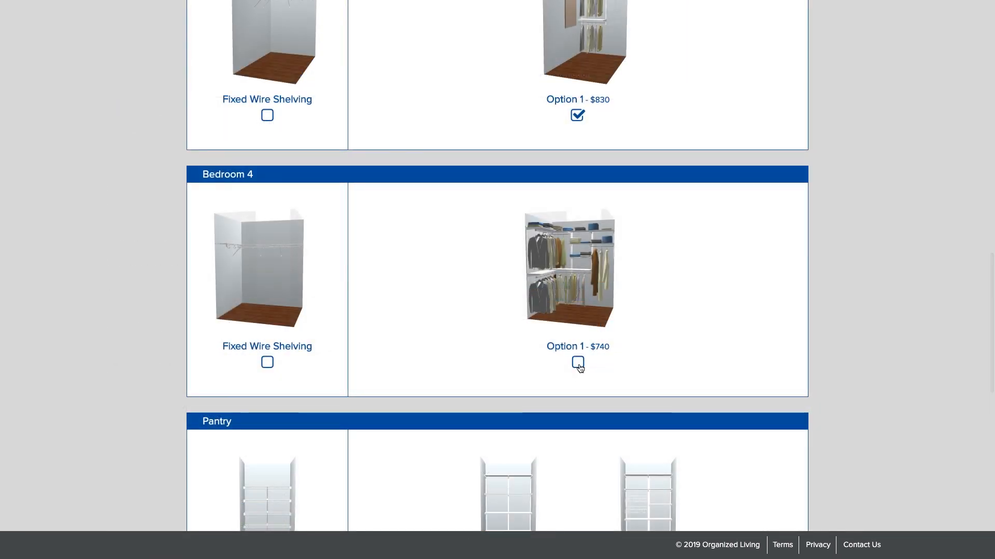